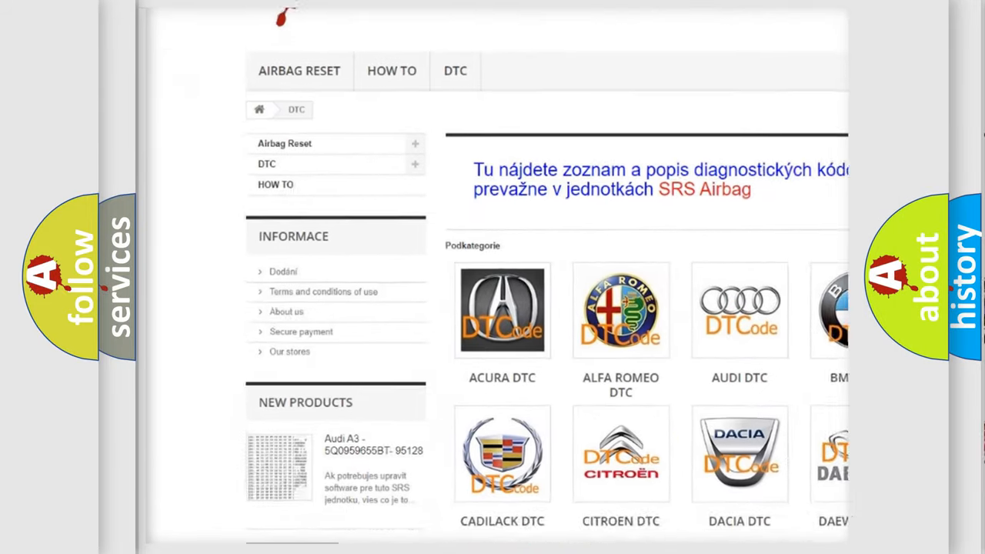
# Scroll past the car brand logos down into the list of B-series fault codes
pyautogui.scroll(-3)
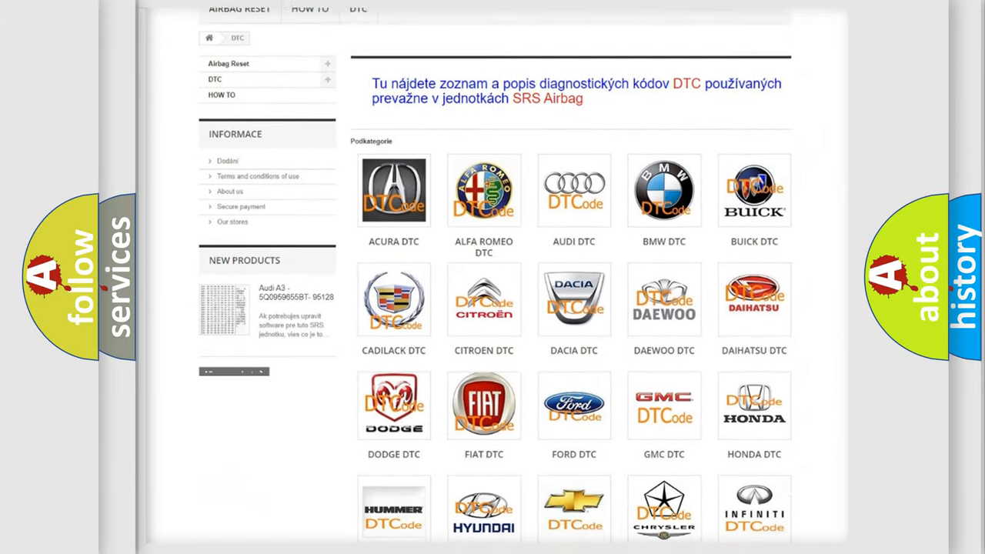
pyautogui.scroll(-3)
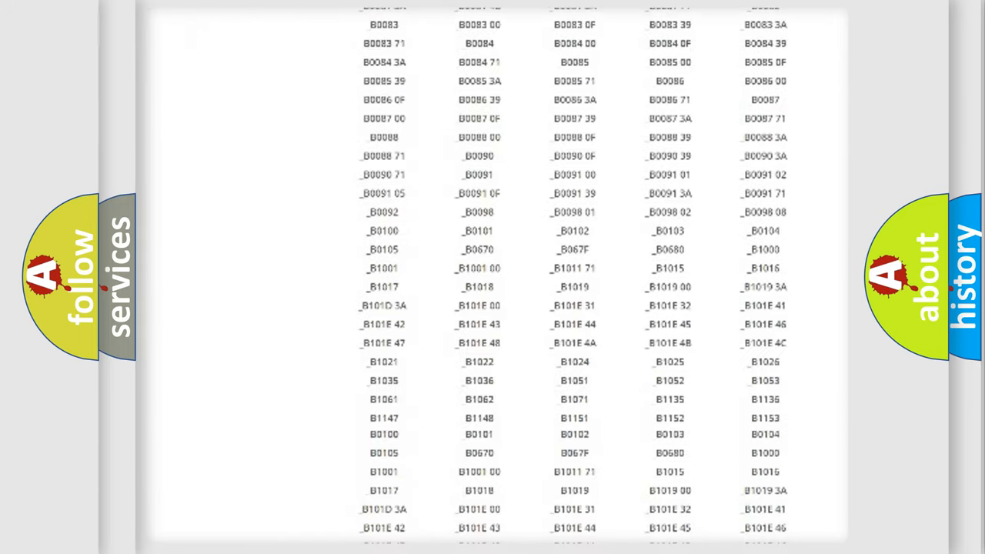
pyautogui.scroll(-3)
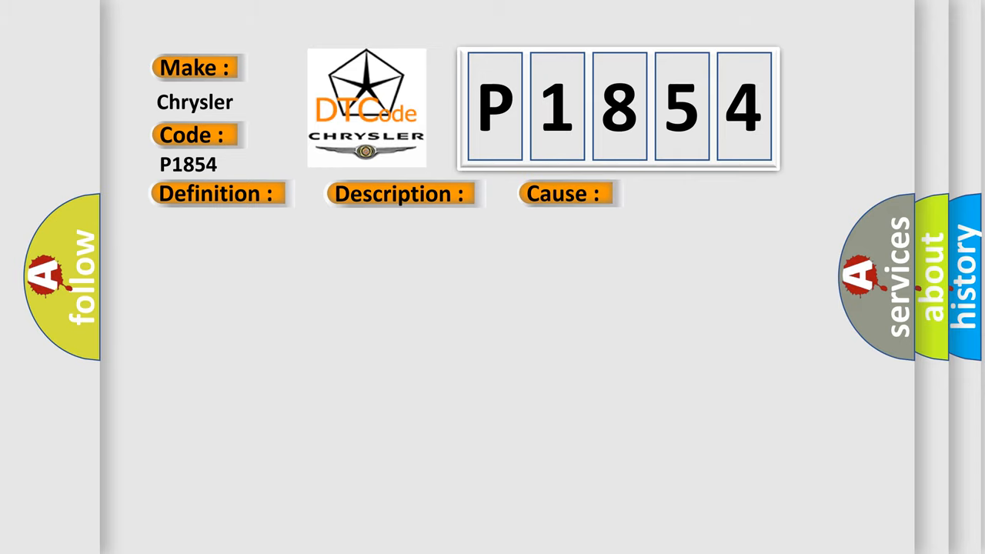
# Show the P1854 definition naming the air suspension control module (ASCM) faults
pyautogui.click(566, 194)
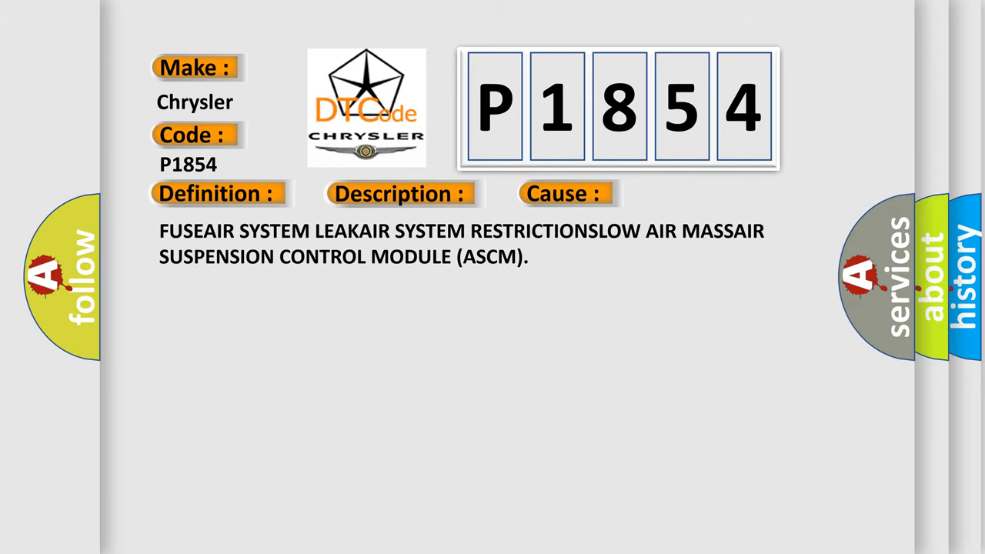